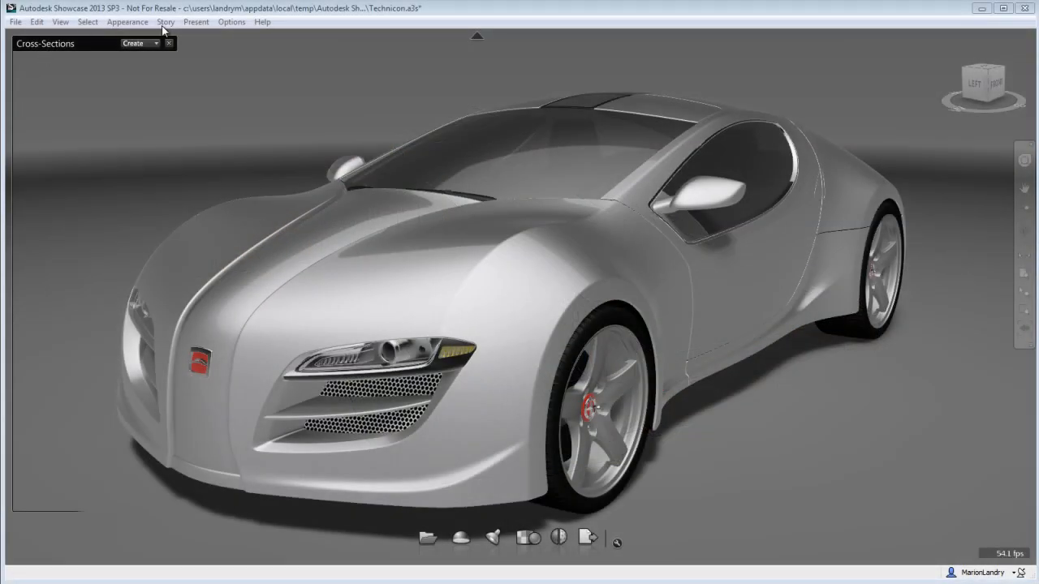
mouse_move(180, 59)
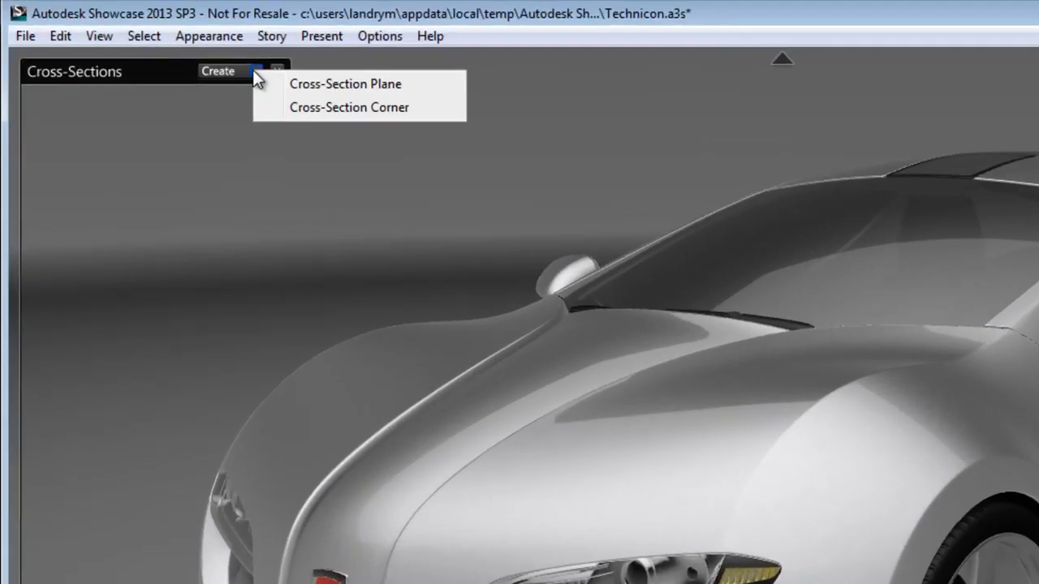
Step: Add a flat cross-section plane slicing the car horizontally and select it
left_click(344, 84)
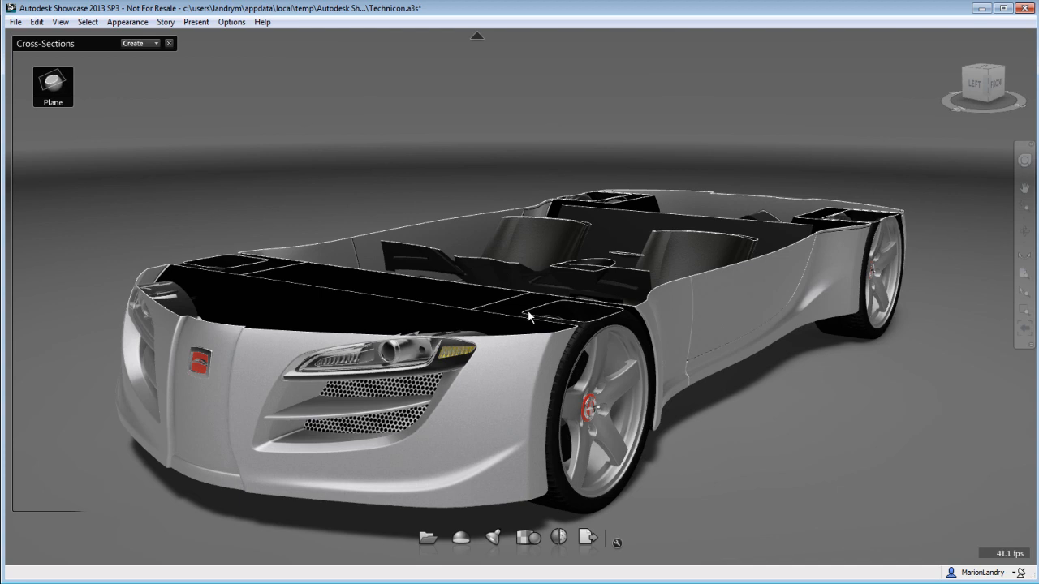
left_click_drag(528, 317, 451, 283)
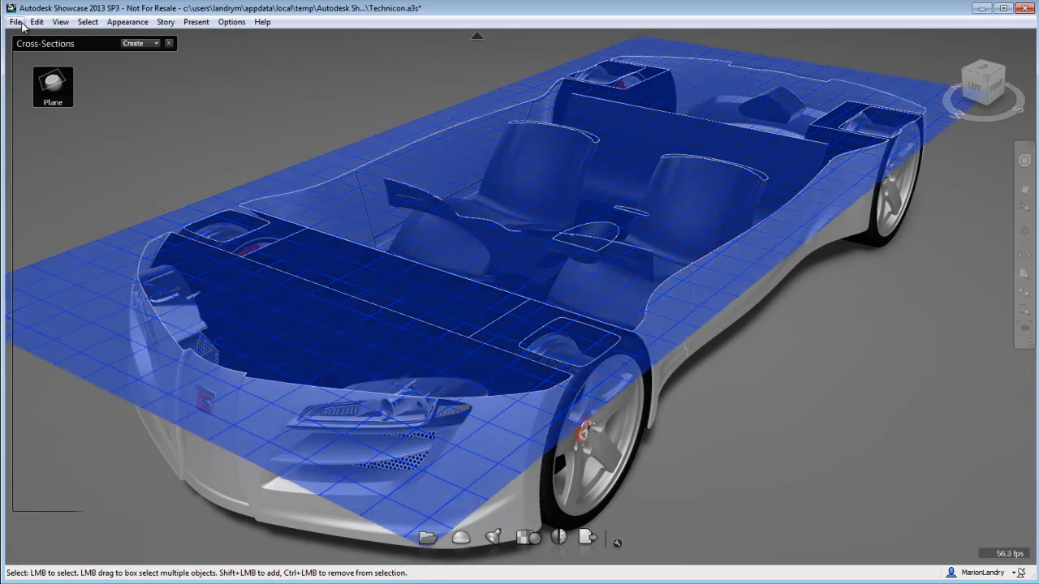
Step: Show transform handles, stand the plane upright and push it past the car's nose so the car is hidden
left_click(36, 23)
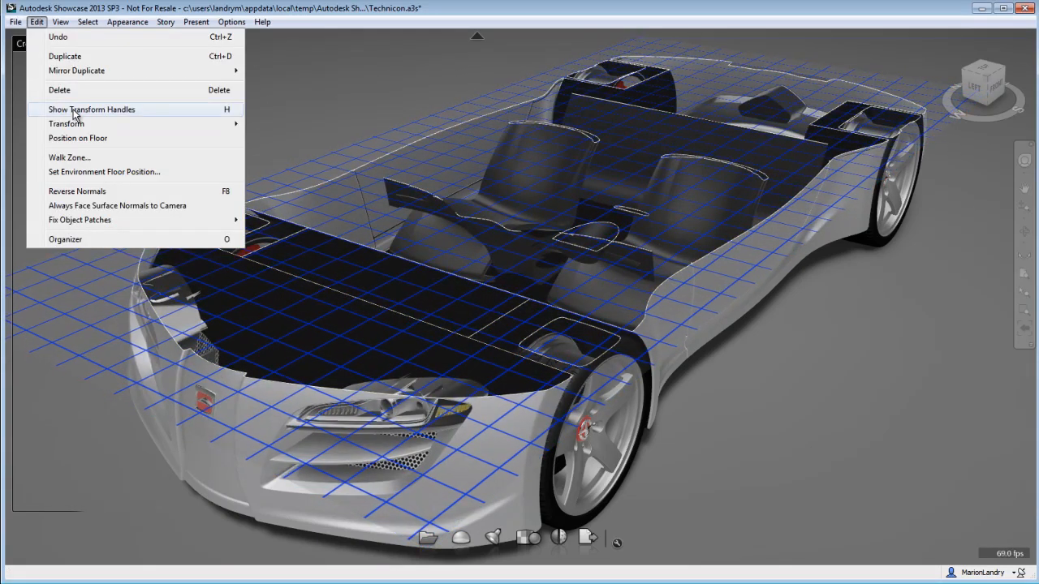
left_click(91, 109)
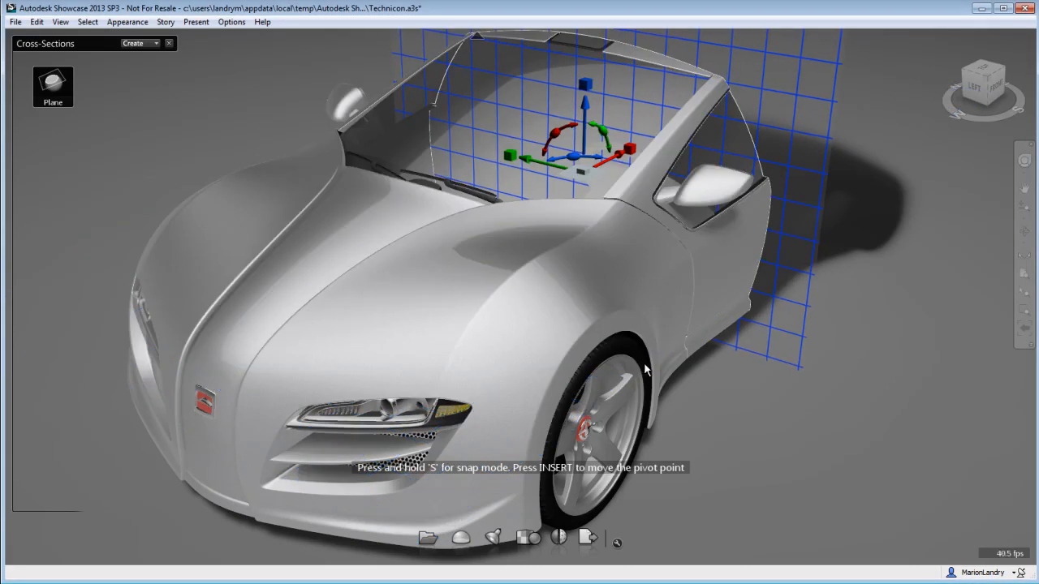
left_click_drag(646, 370, 438, 280)
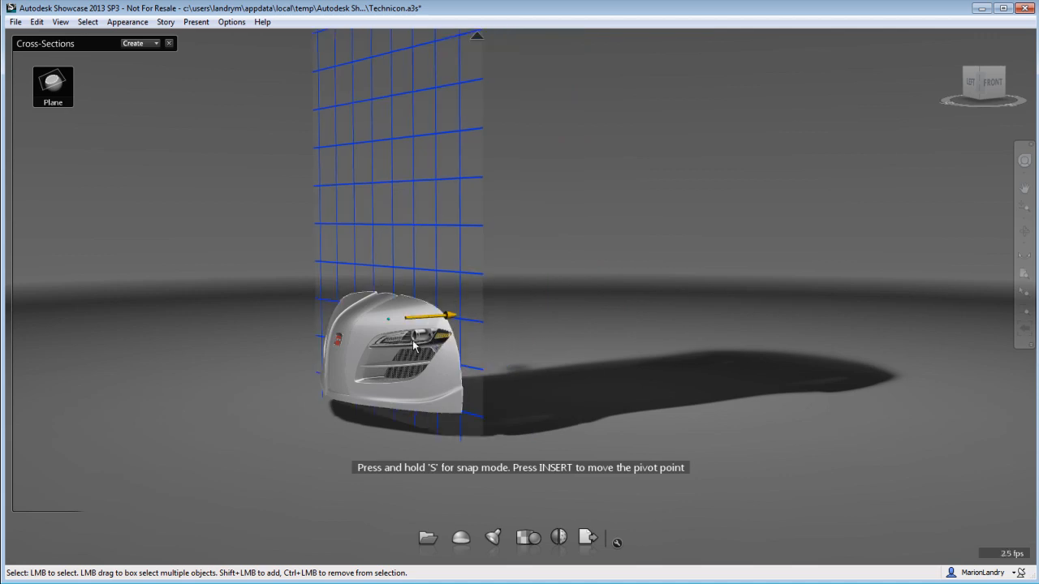
left_click_drag(414, 345, 360, 360)
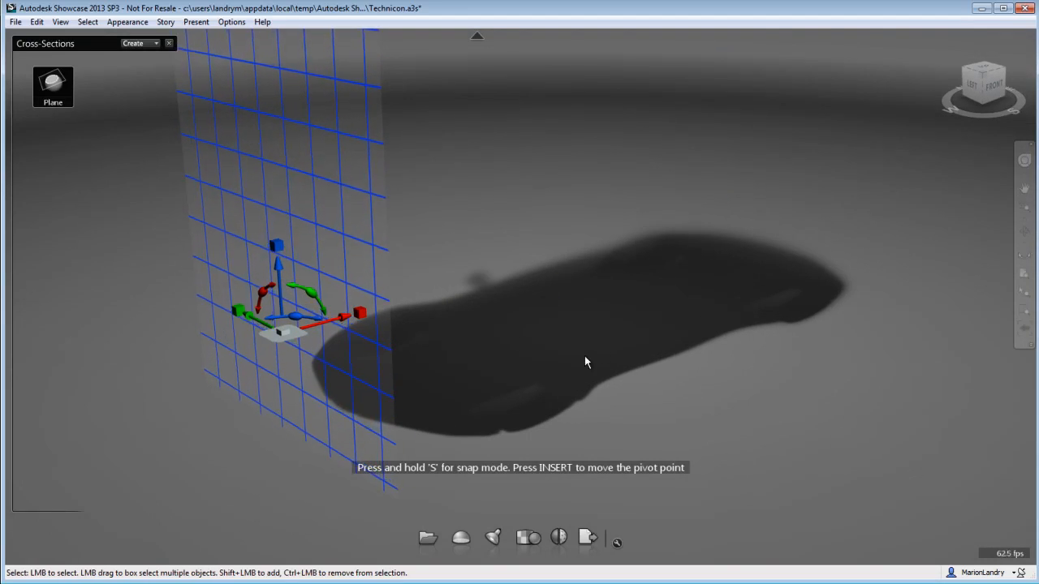
left_click(127, 22)
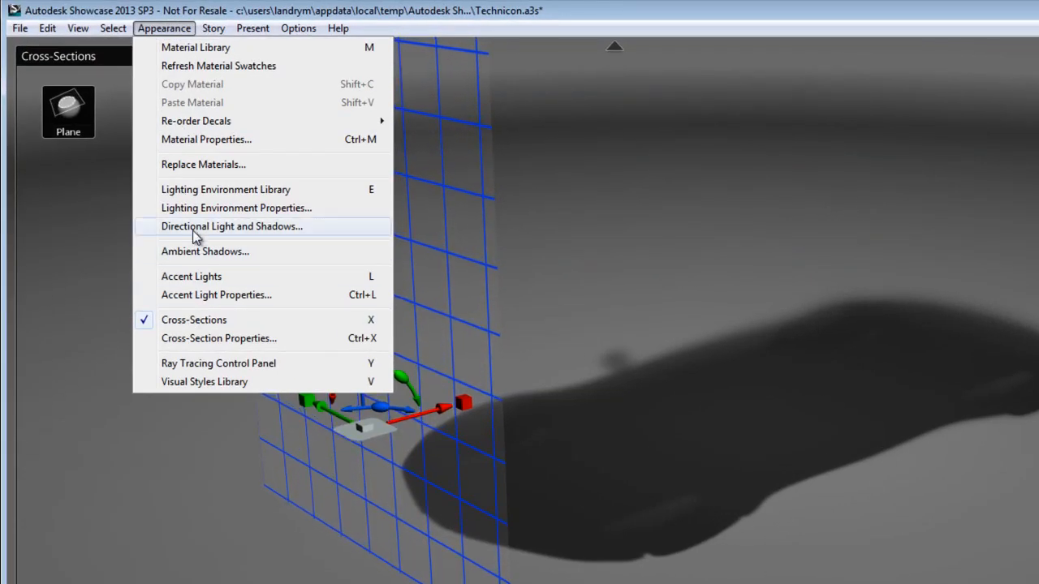
Step: In Directional Light and Shadows, cast shadows onto Objects only, removing the car's ground shadow
left_click(231, 227)
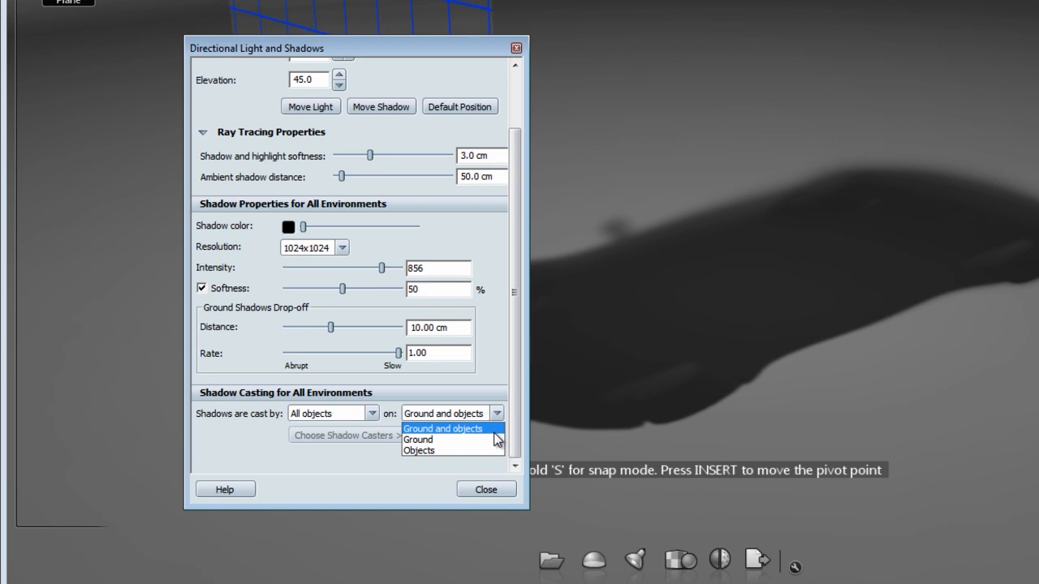
left_click(419, 451)
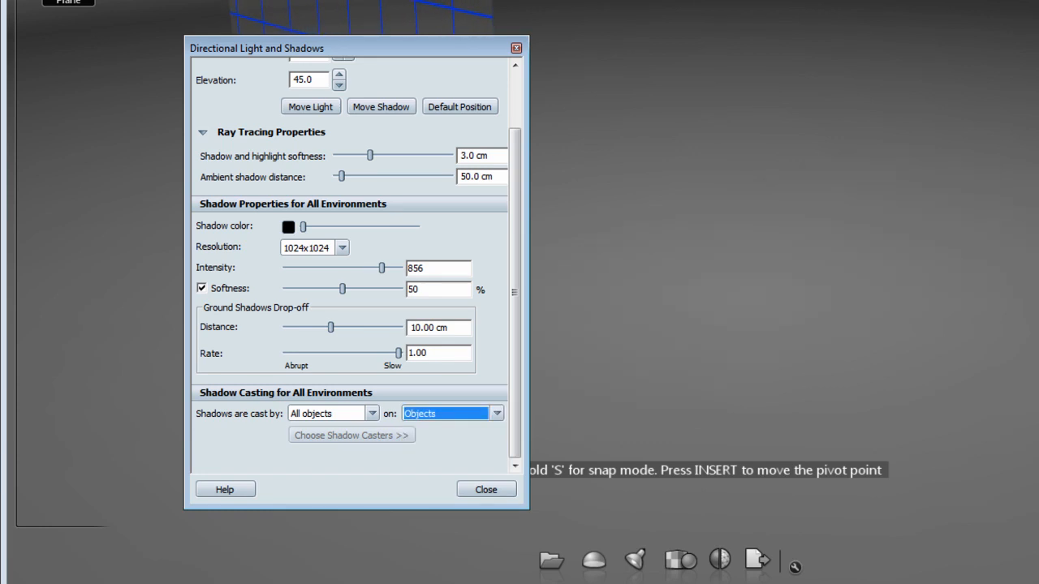
left_click(485, 489)
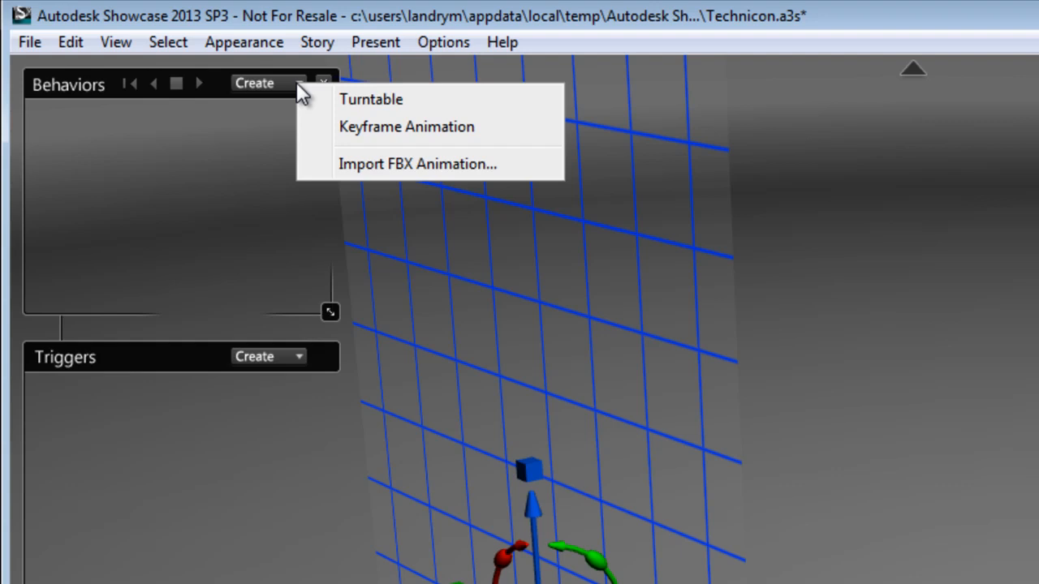
mouse_move(381, 138)
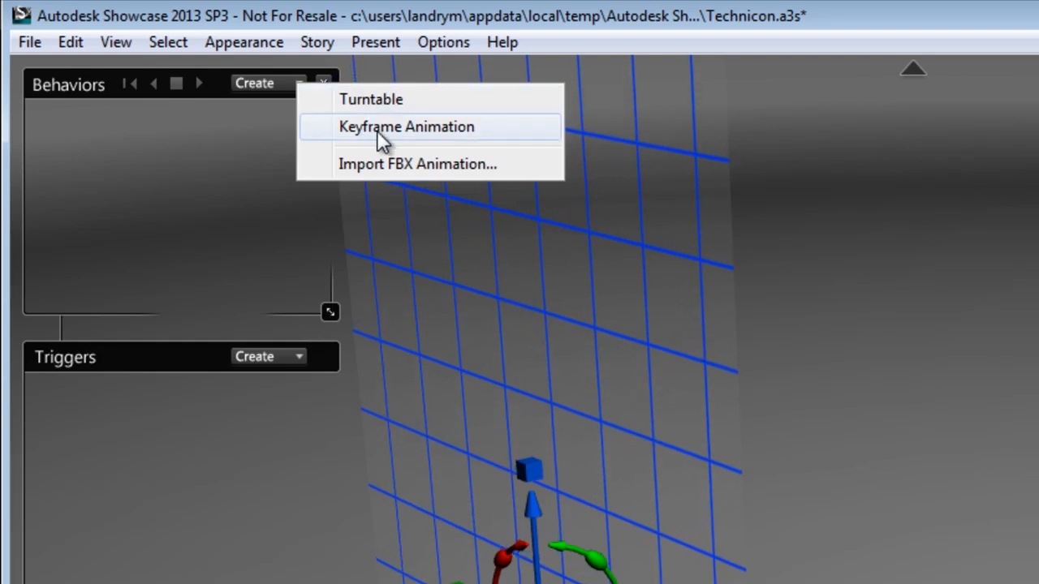
Step: Create keyframe animation Keyframe1 with the cross-section Plane as its associated object
left_click(406, 127)
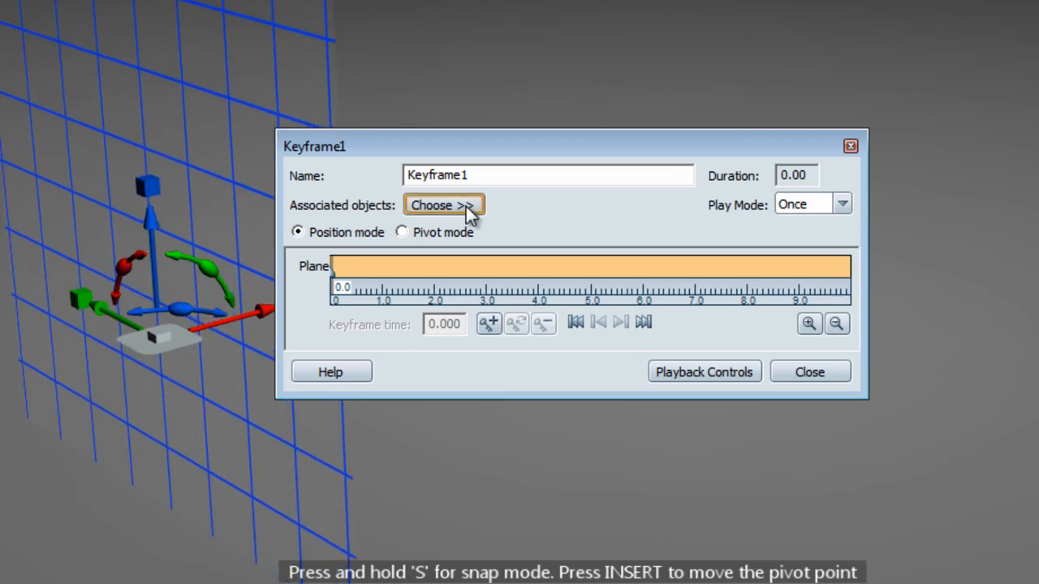
left_click(445, 205)
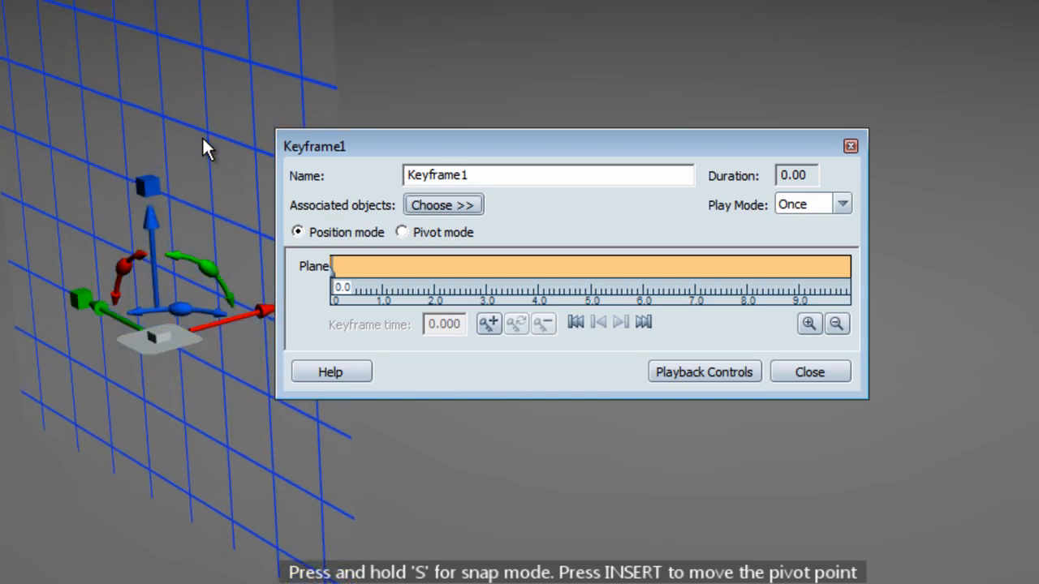
mouse_move(489, 323)
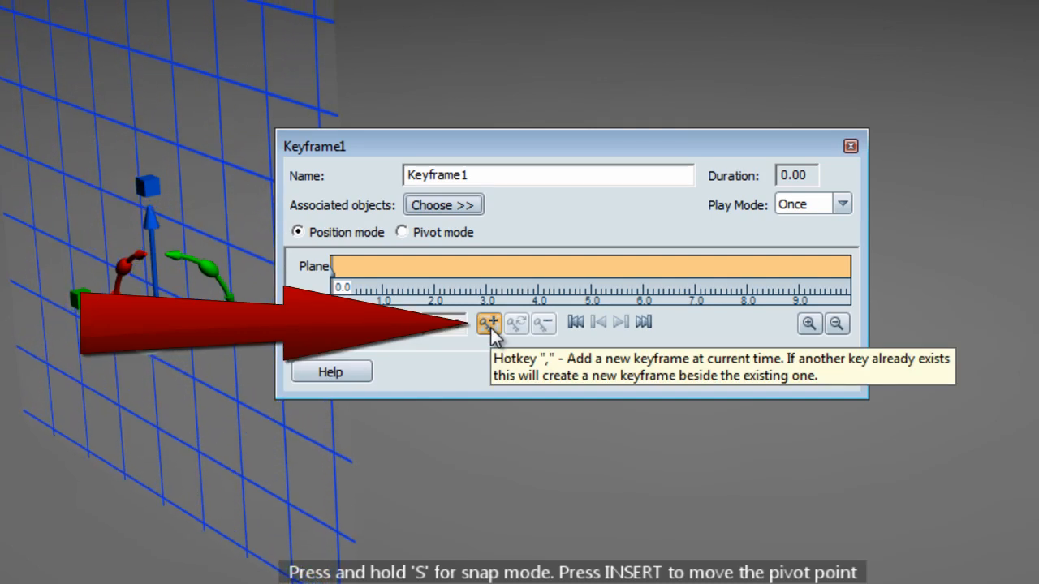
Step: Key the plane in front of the car, then at 5 seconds key it moved behind the car
left_click(487, 321)
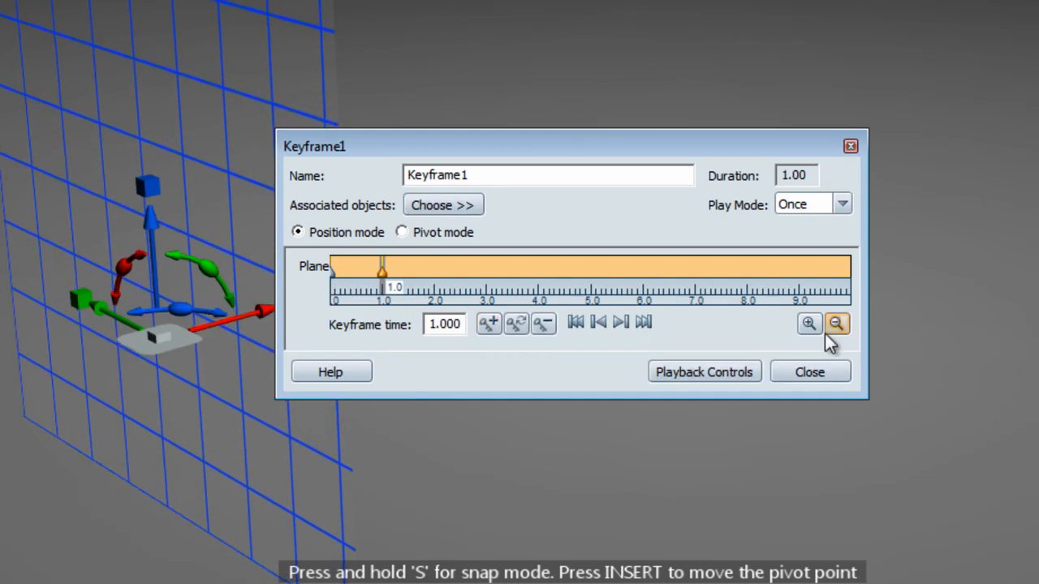
left_click_drag(383, 270, 452, 269)
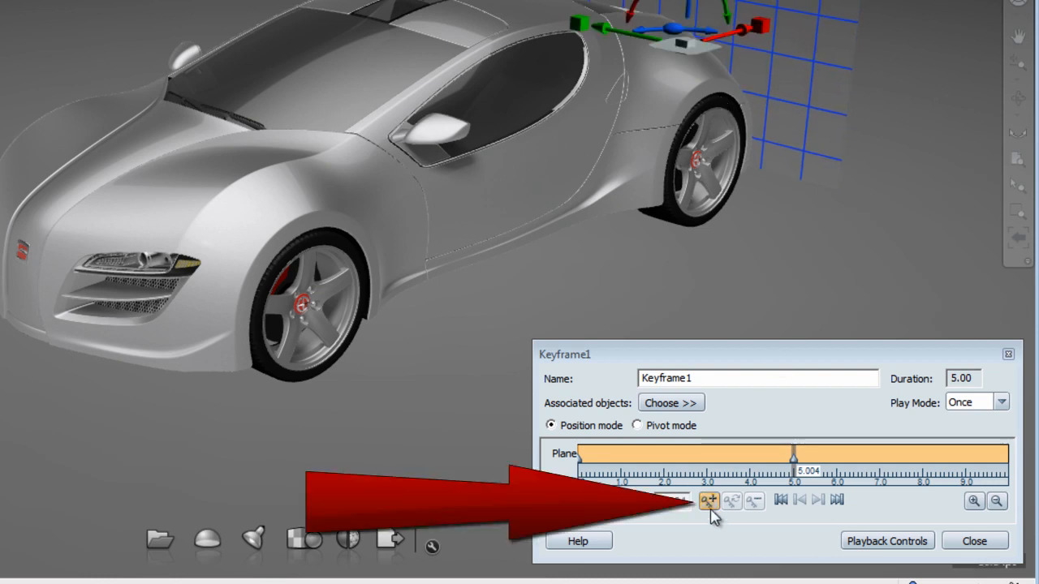
left_click(708, 500)
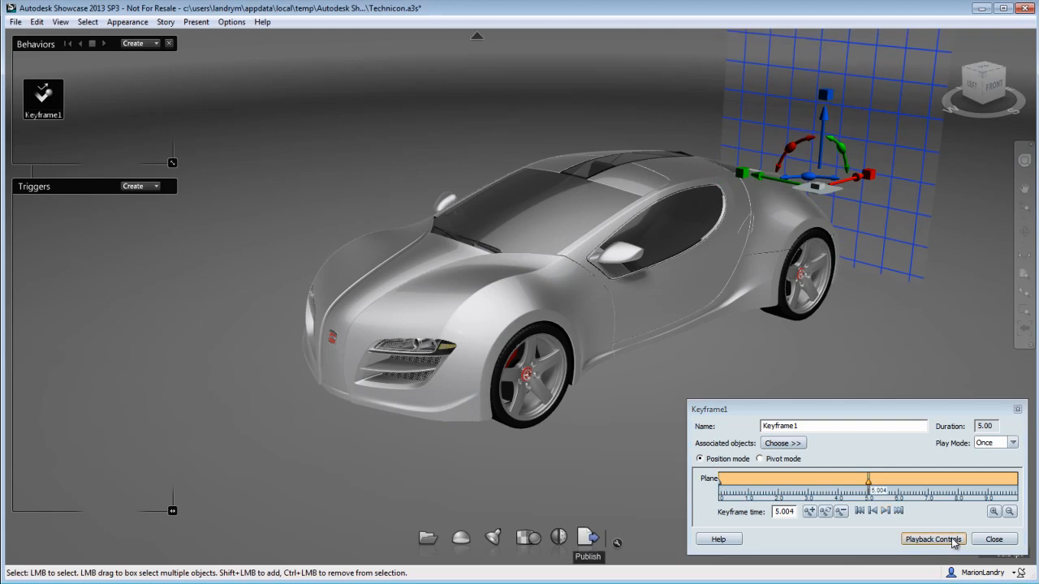
Step: Rewind and play Keyframe1 so the plane sweeps across revealing the car, then close its editor
left_click(932, 539)
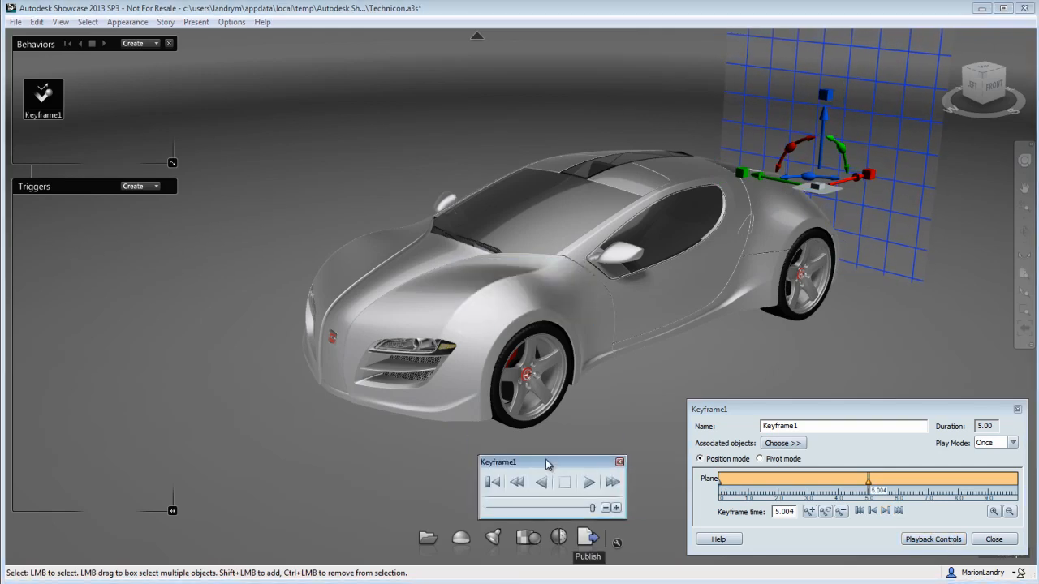
left_click(529, 478)
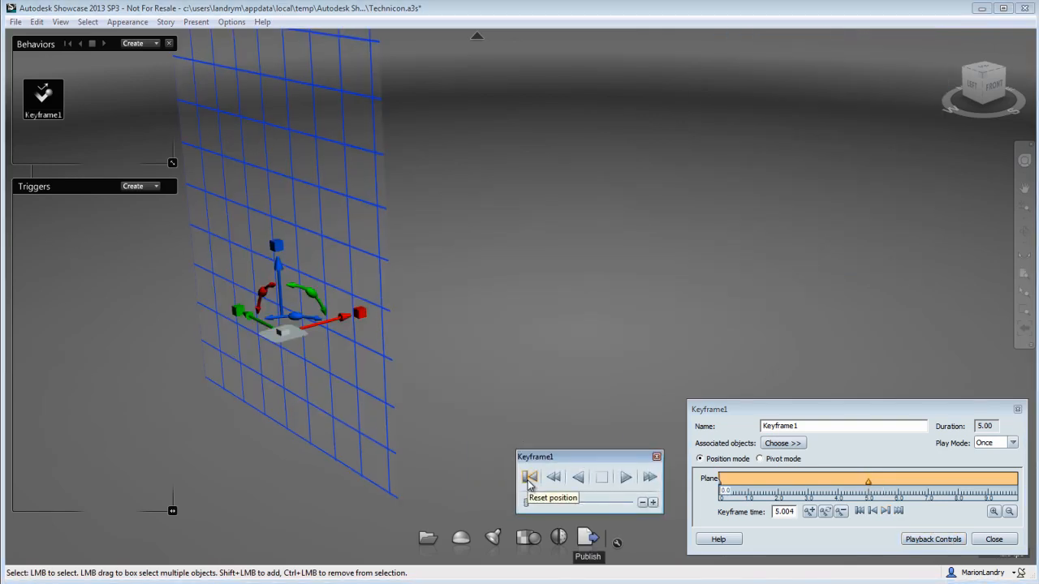
left_click(625, 477)
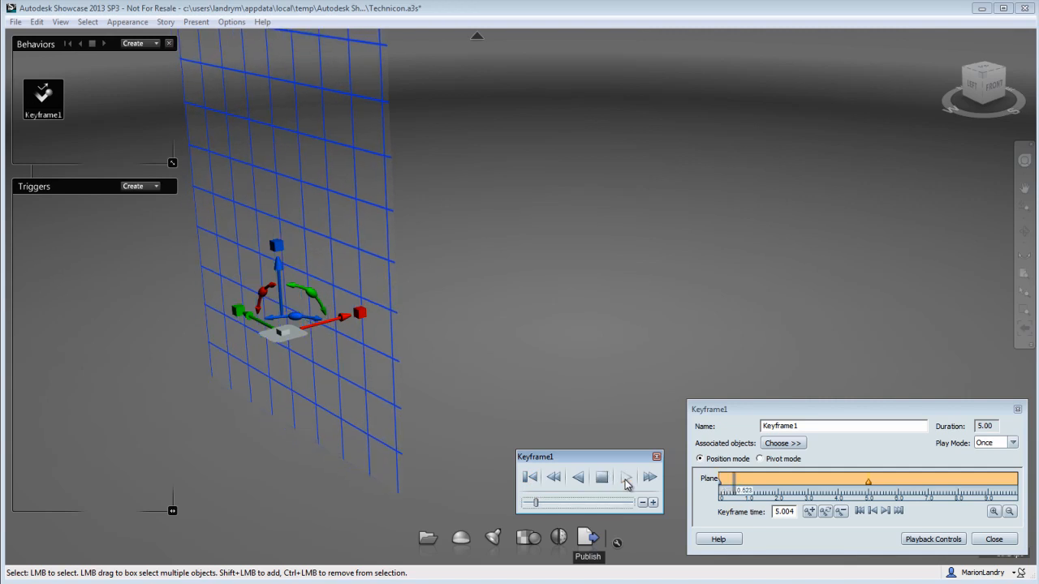
left_click(627, 477)
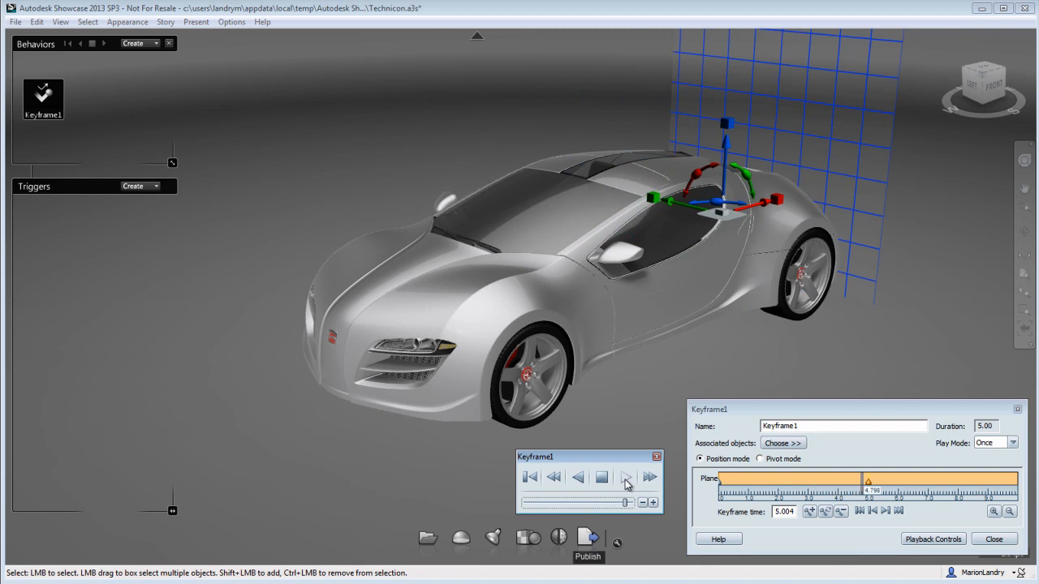
left_click(625, 477)
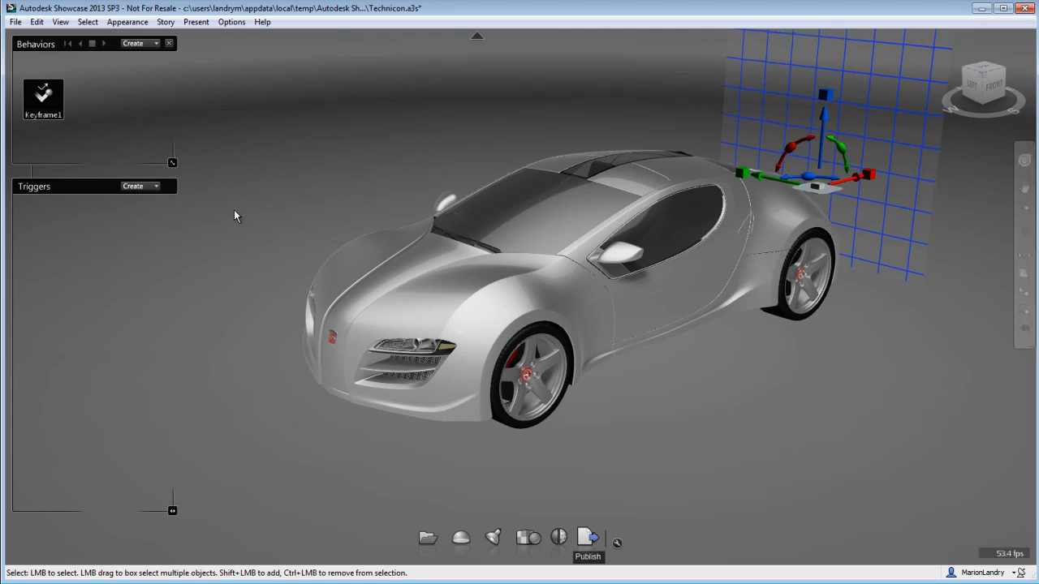
mouse_move(98, 102)
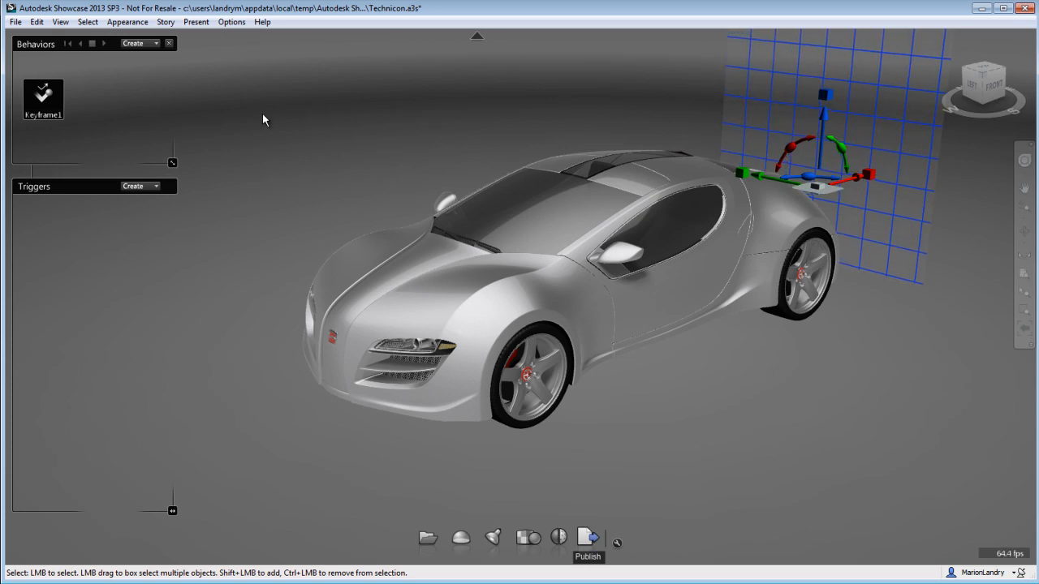
left_click(231, 21)
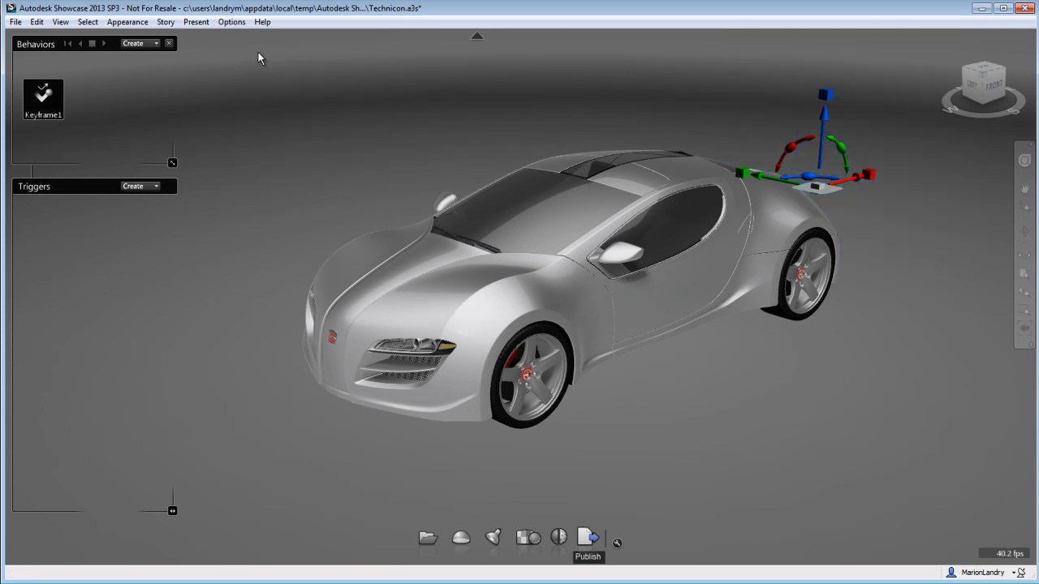
Step: Select Keyframe1, reset all behaviors to start, deselect the plane and orbit toward the car's front
left_click(42, 93)
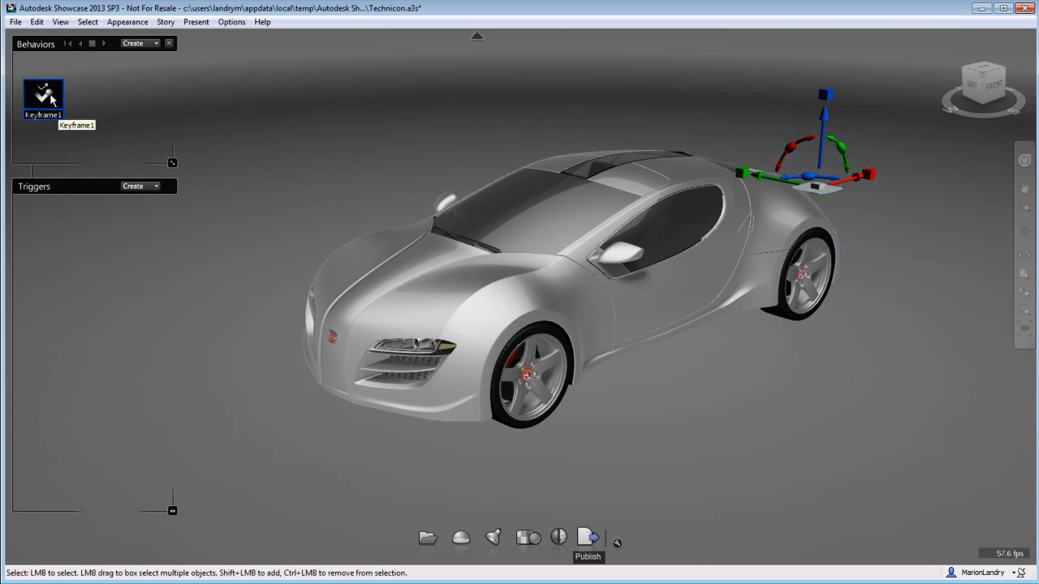
left_click(66, 44)
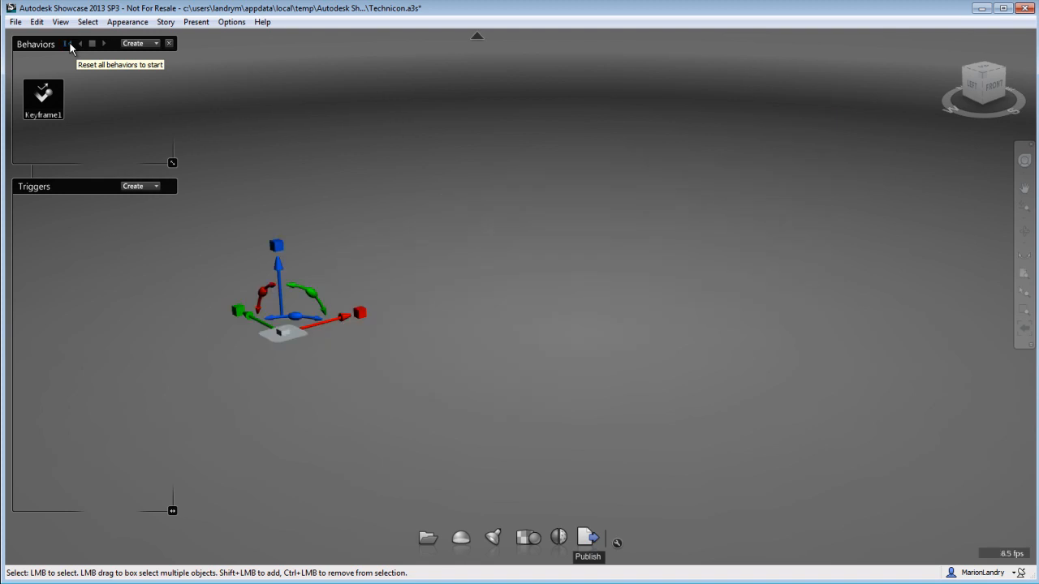
mouse_move(104, 46)
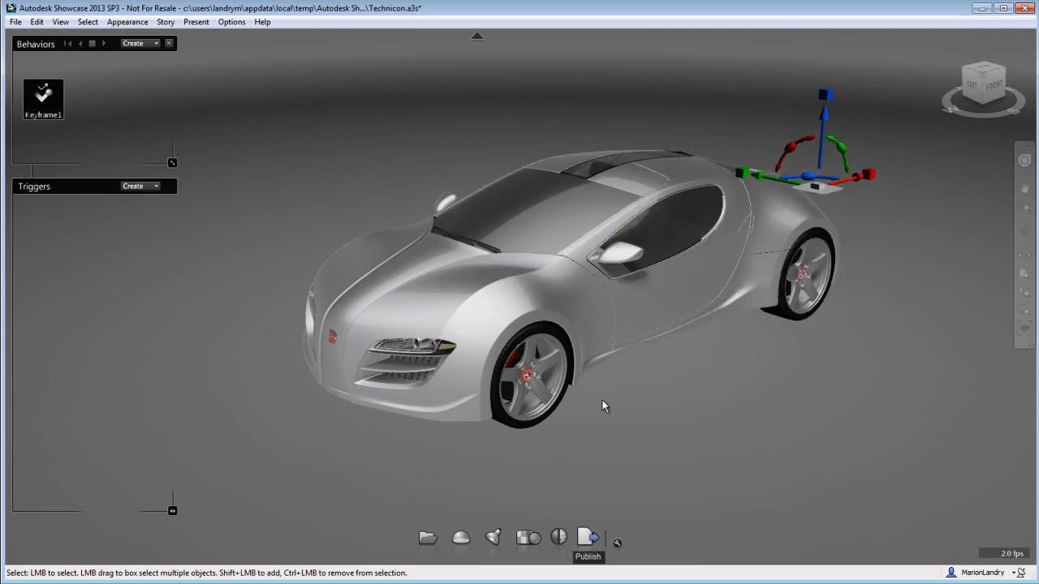
left_click(36, 22)
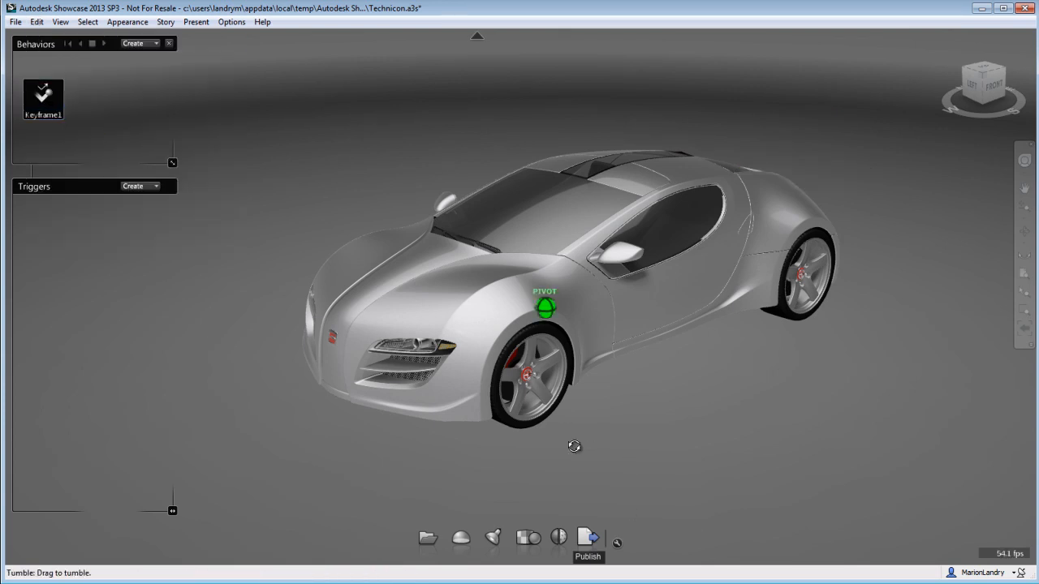
left_click_drag(575, 447, 649, 364)
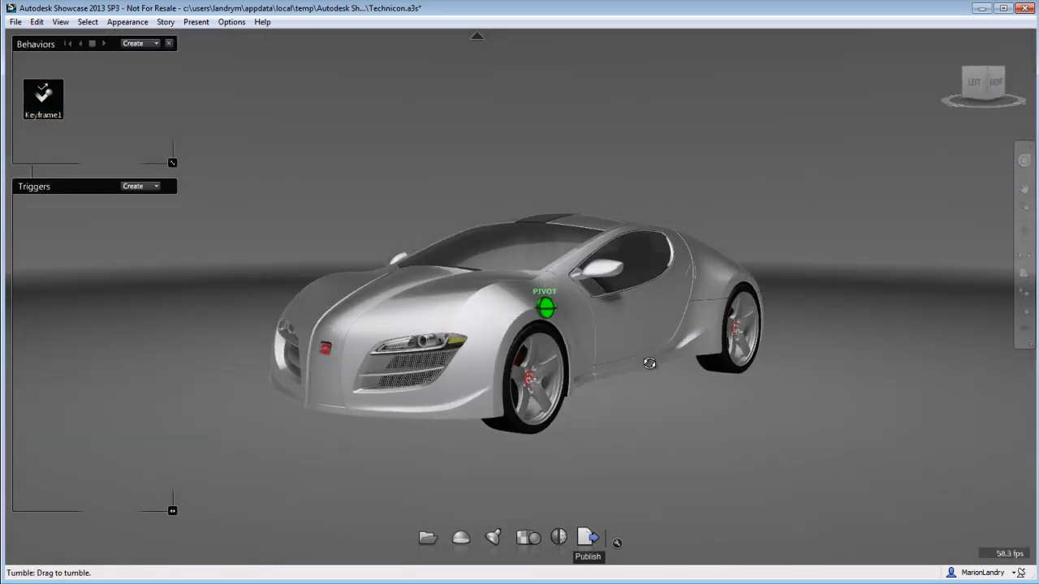
left_click_drag(649, 364, 536, 403)
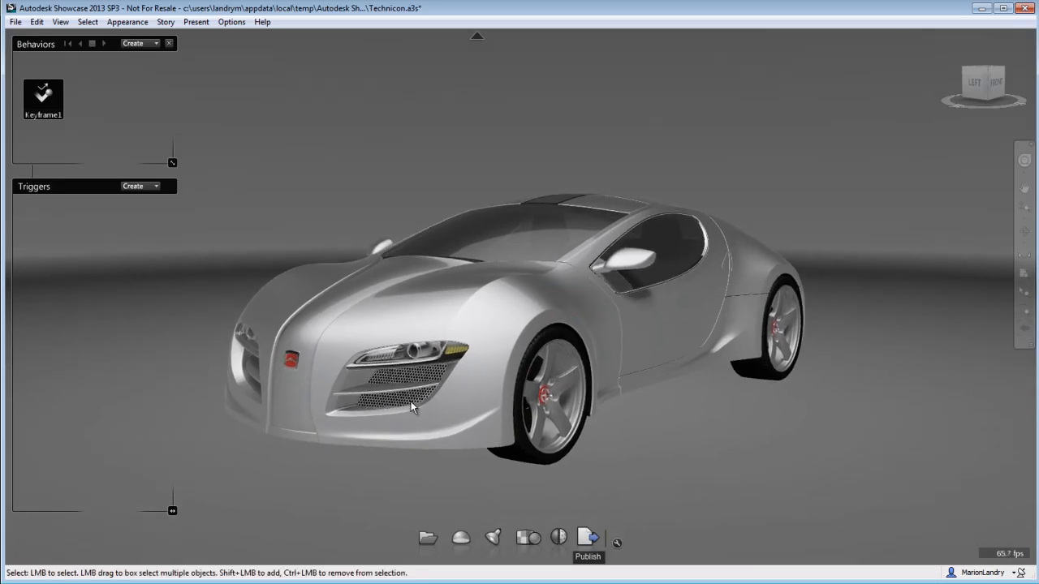
mouse_move(323, 400)
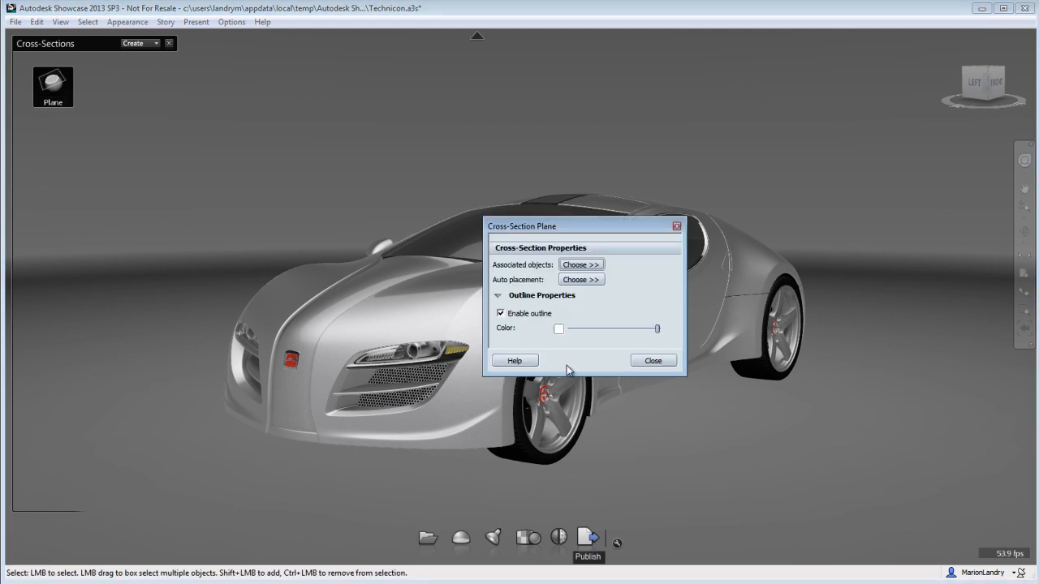
Step: Colour the section plane's enabled outline red and close the plane properties
left_click(558, 328)
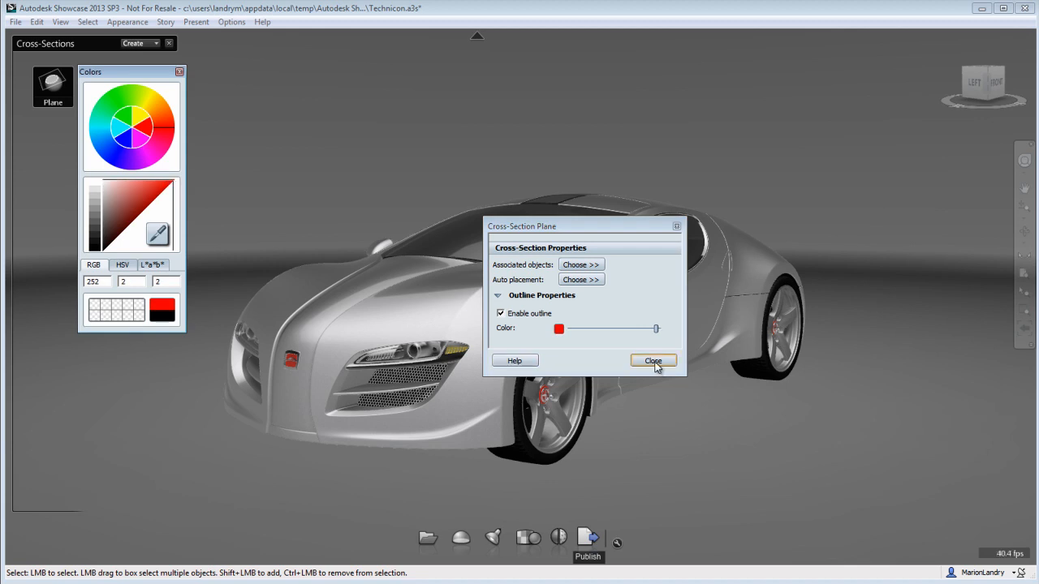
left_click(653, 360)
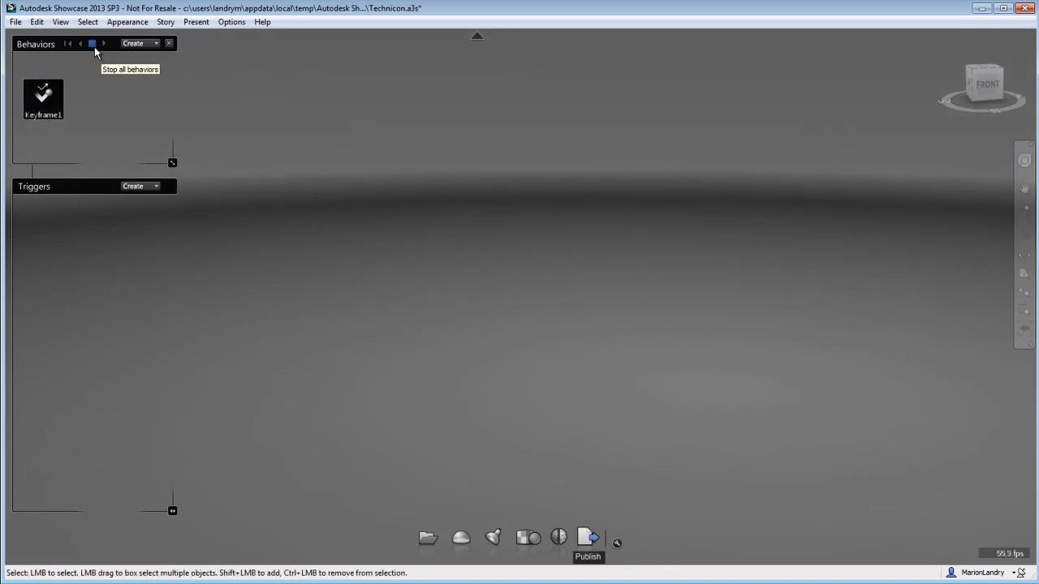
mouse_move(104, 44)
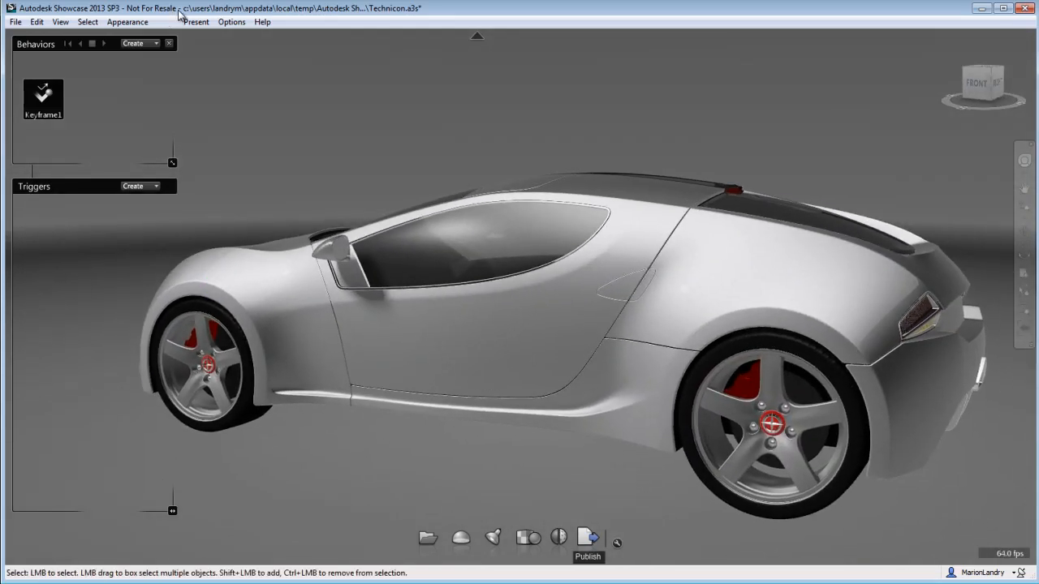
Step: Reset and play all behaviors to watch the car revealed, then reset them to start again
left_click(68, 44)
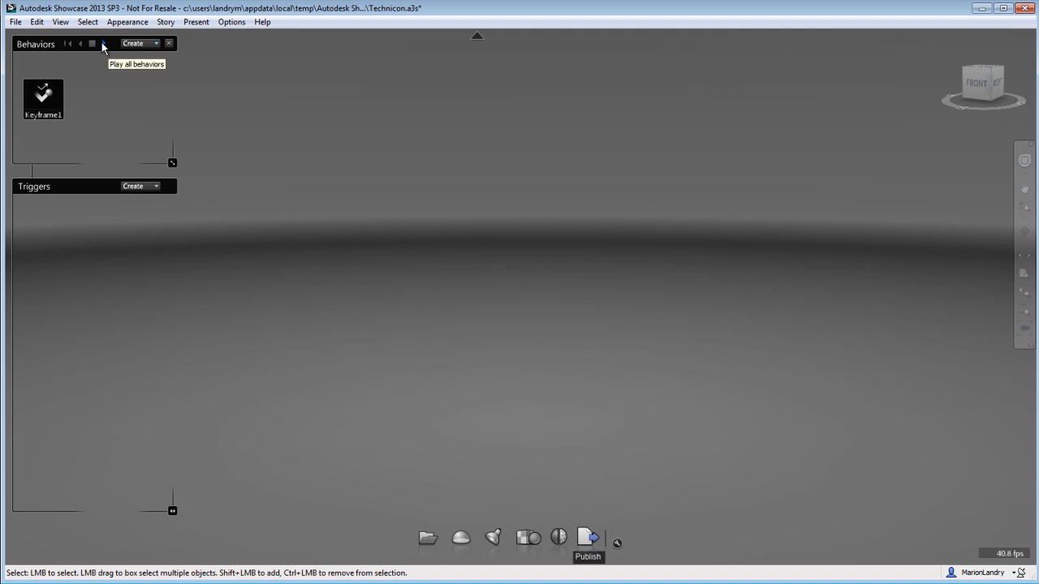
left_click(92, 42)
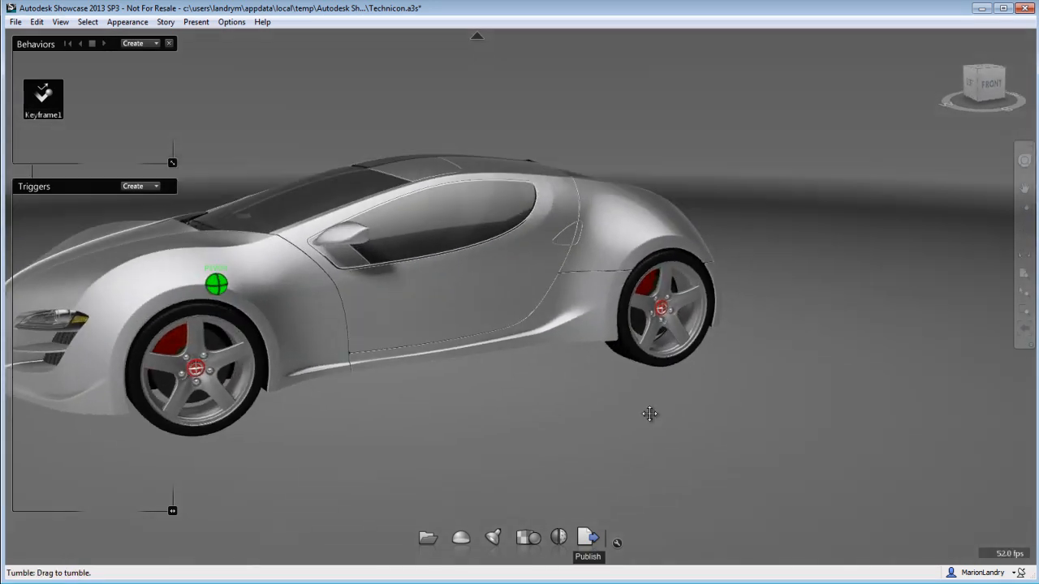
left_click_drag(649, 414, 471, 422)
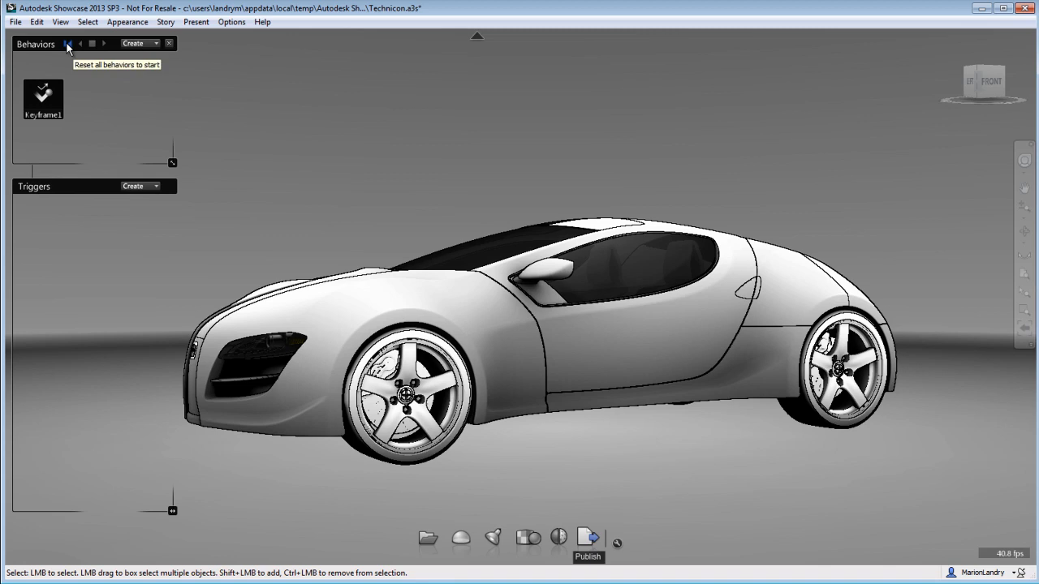
left_click(69, 42)
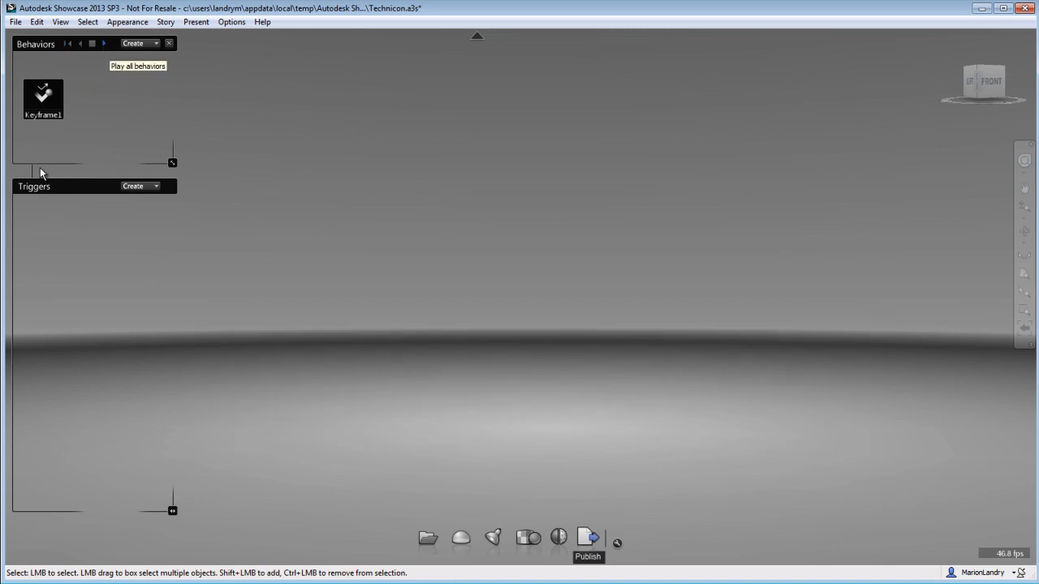